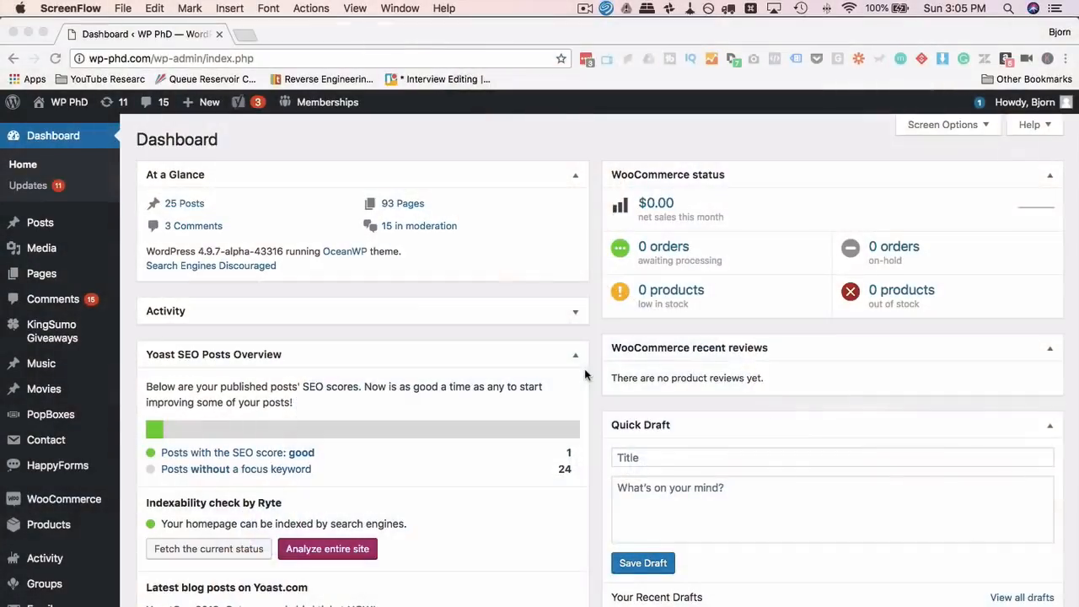
mouse_move(179, 594)
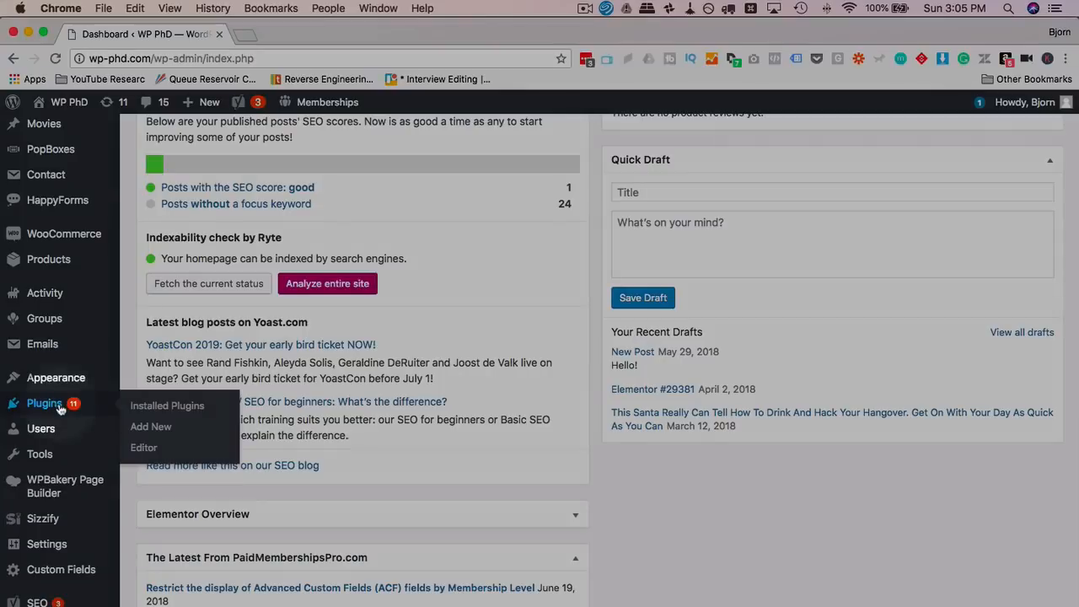
- Search the Add Plugins page for 'image replace' to surface the Enable Media Replace plugin
click(152, 427)
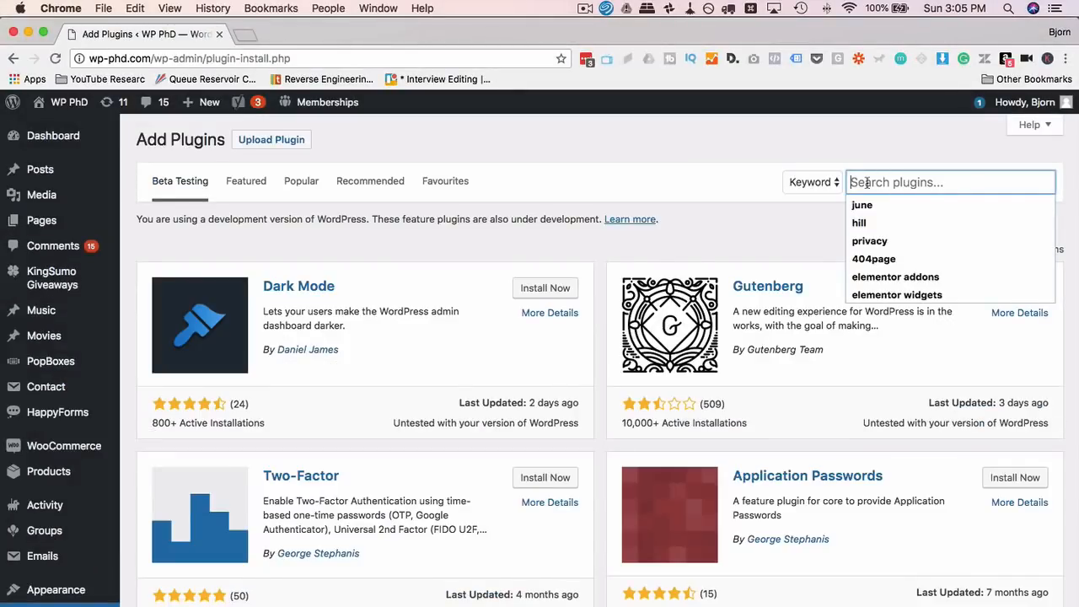
text(image replace)
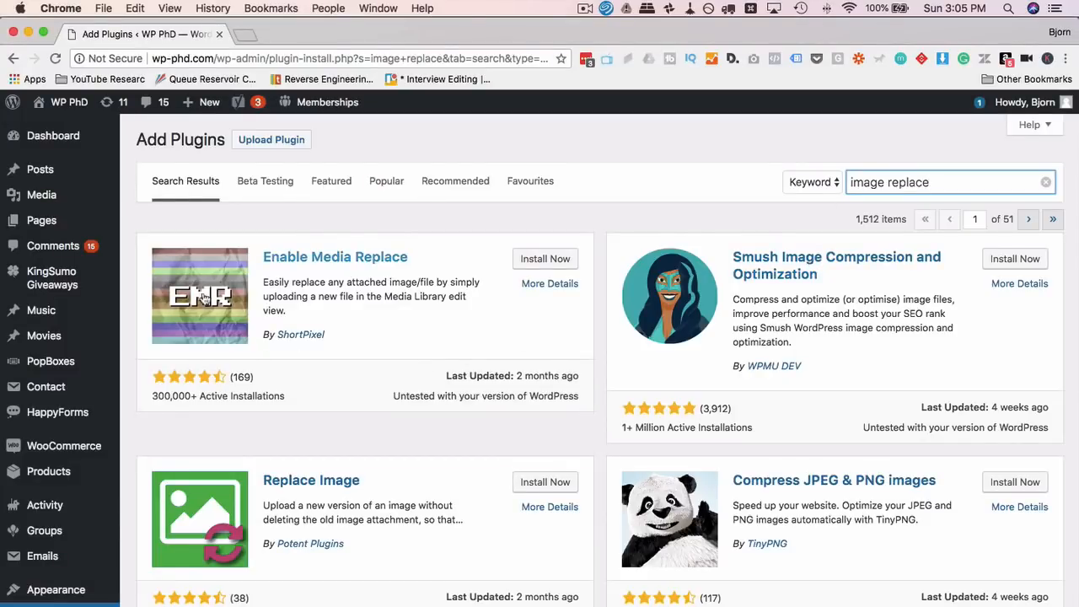
click(334, 256)
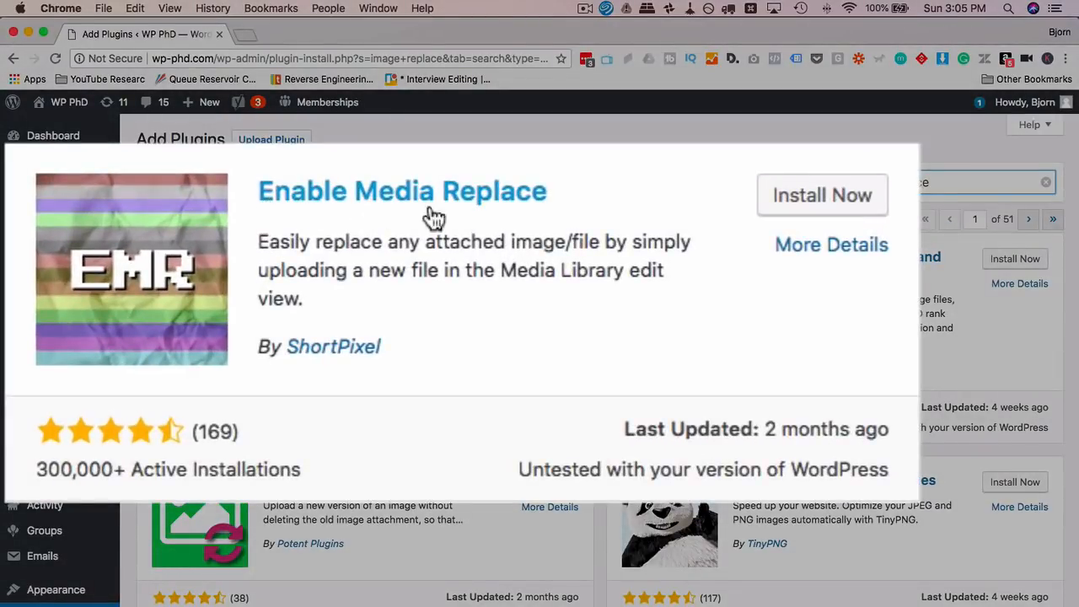
mouse_move(338, 358)
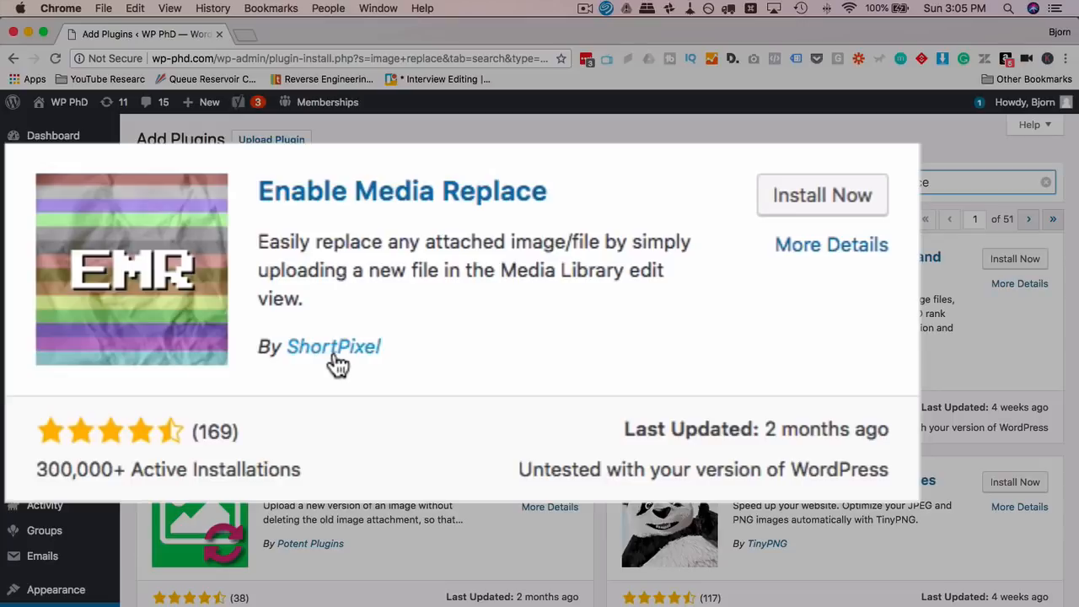
mouse_move(341, 364)
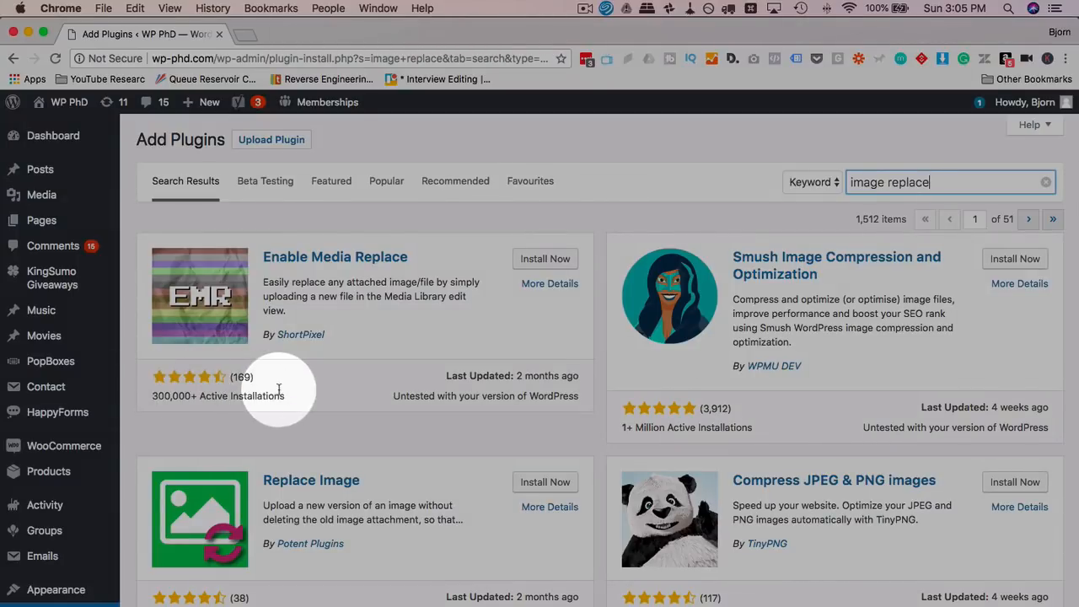
mouse_move(401, 402)
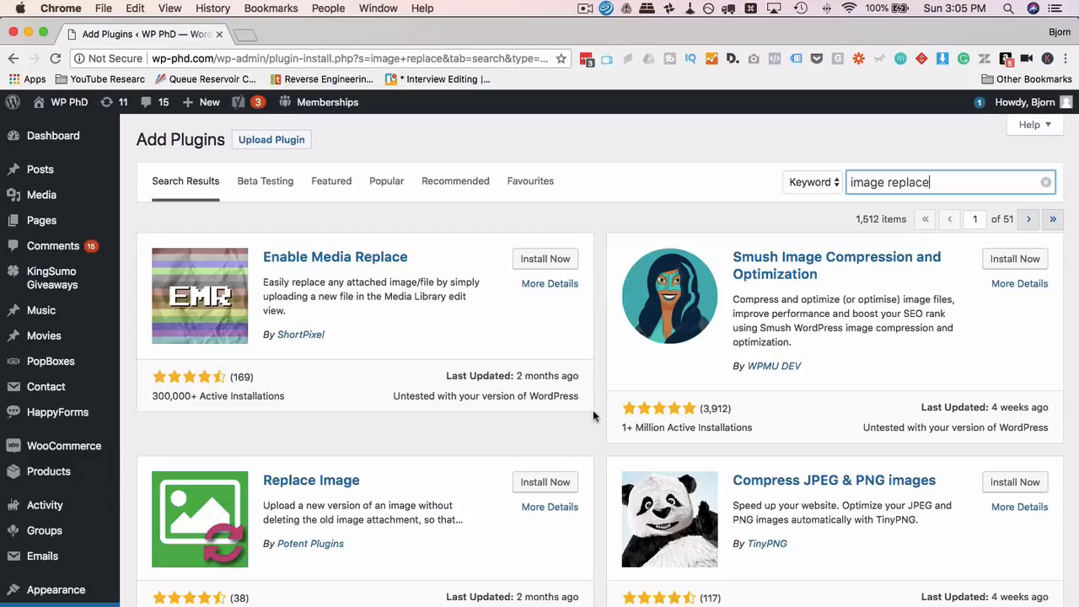
mouse_move(566, 368)
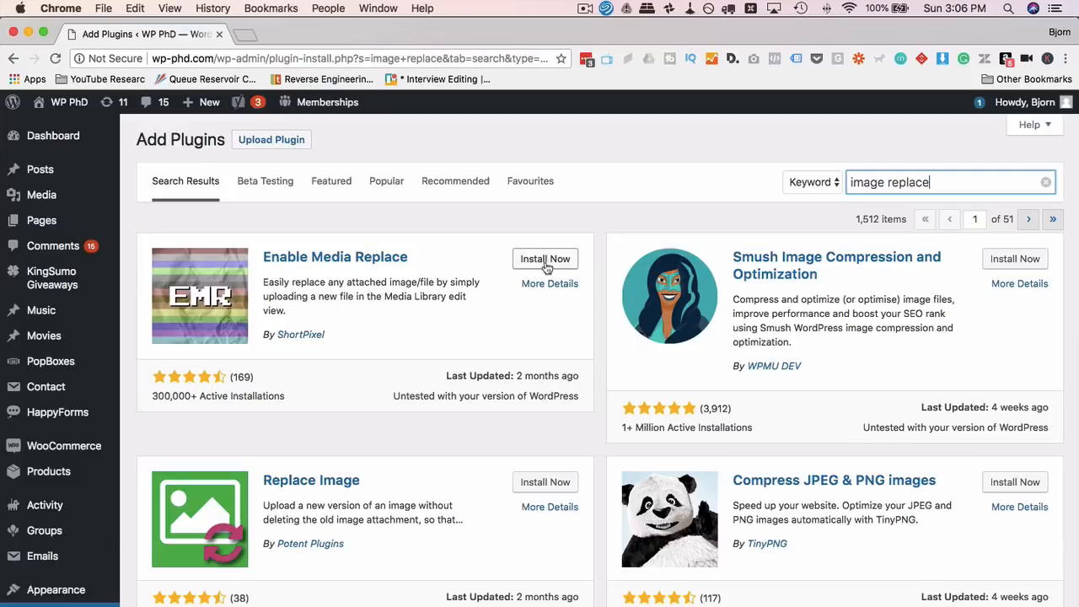
- Install the Enable Media Replace plugin from the search results and activate it
click(545, 259)
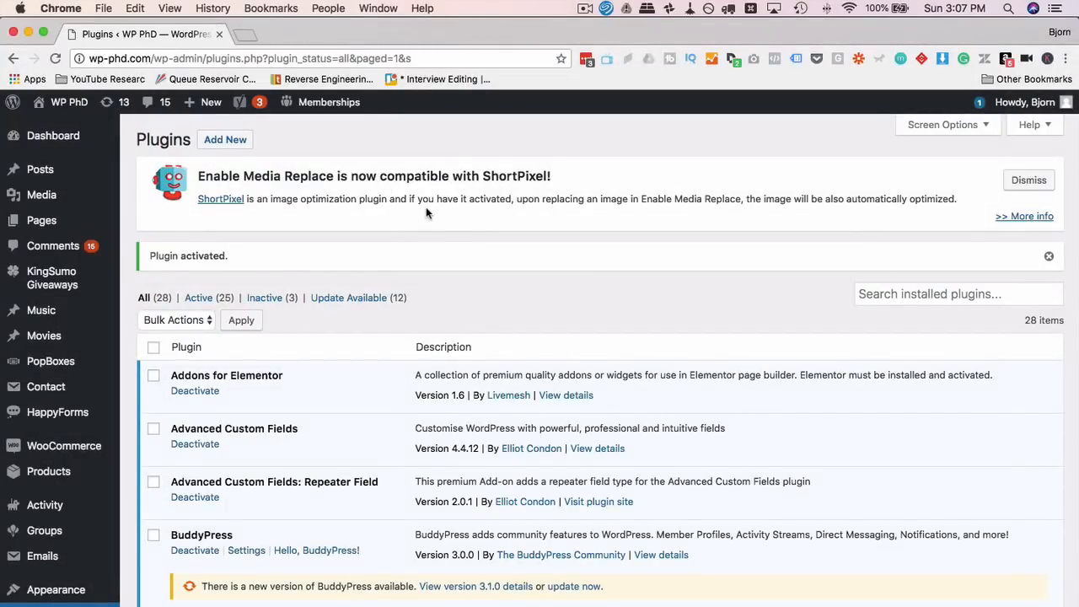
mouse_move(414, 226)
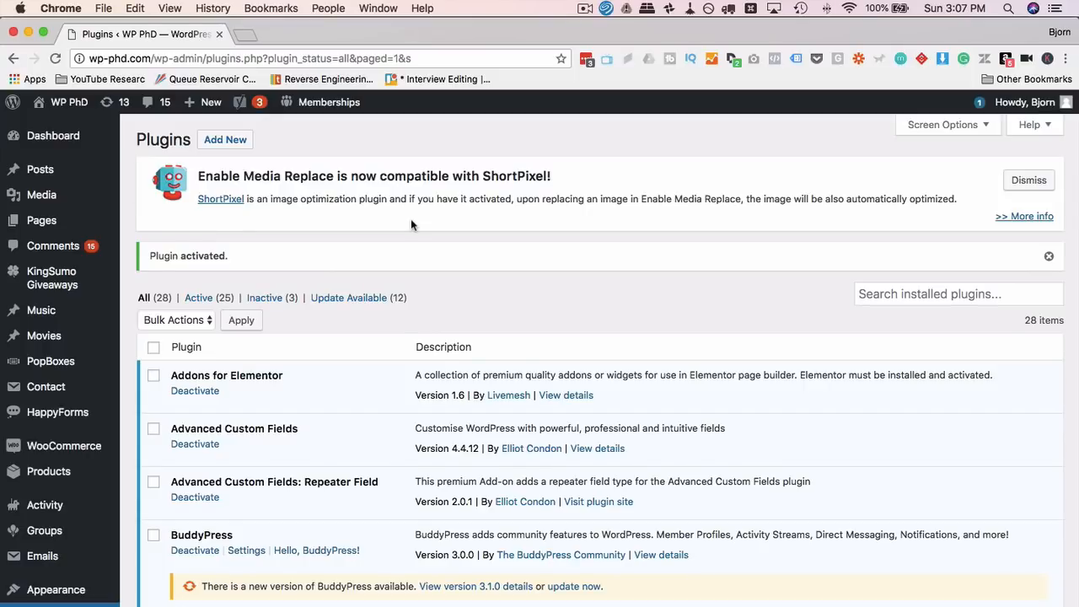
mouse_move(41, 196)
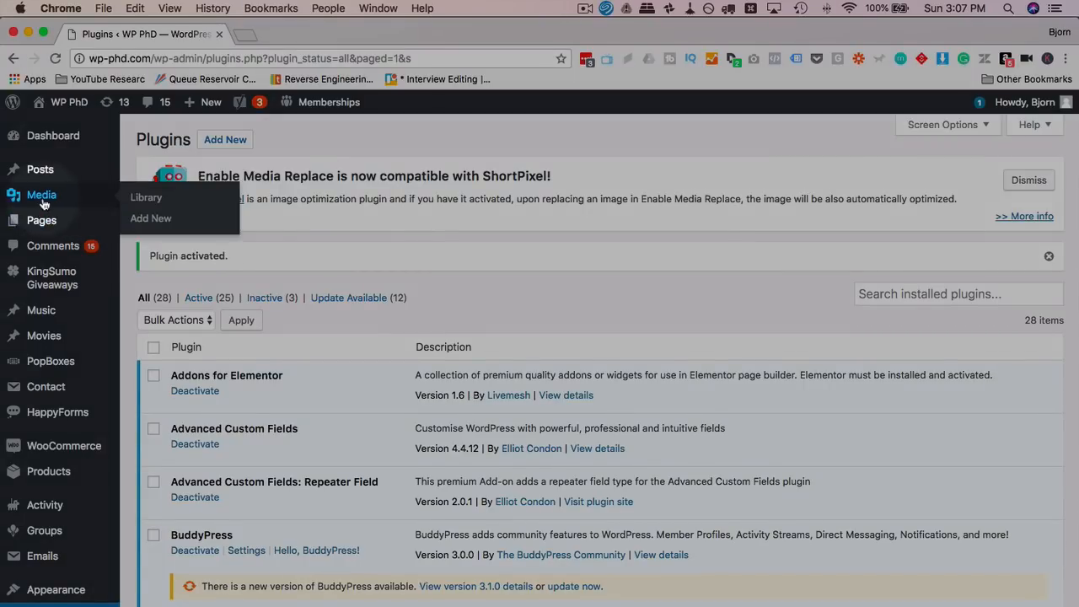
mouse_move(145, 198)
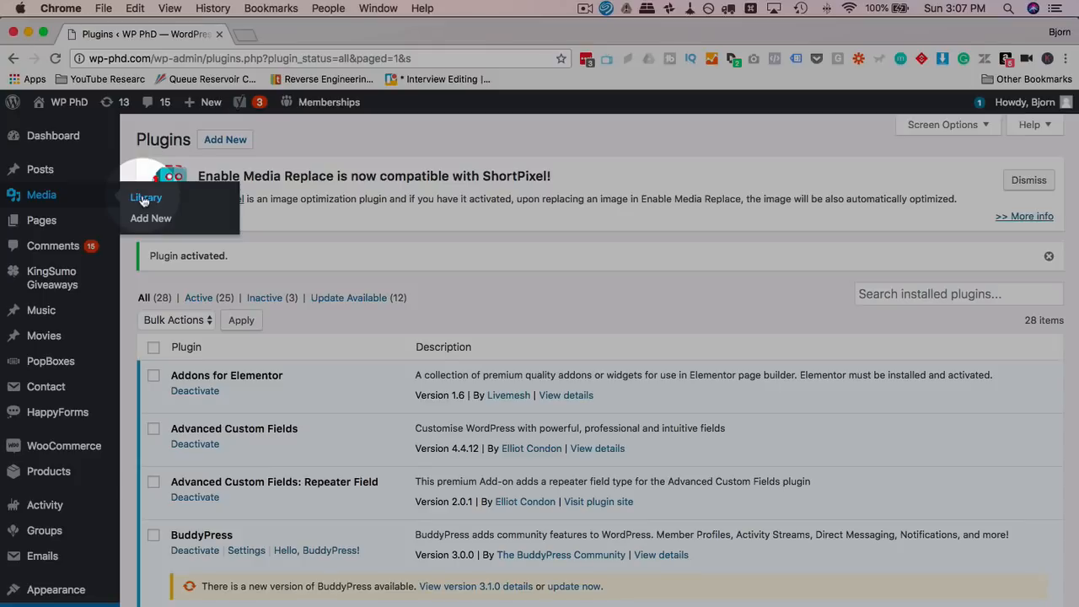
- View one uploaded image's attachment details from the Media Library grid
click(145, 198)
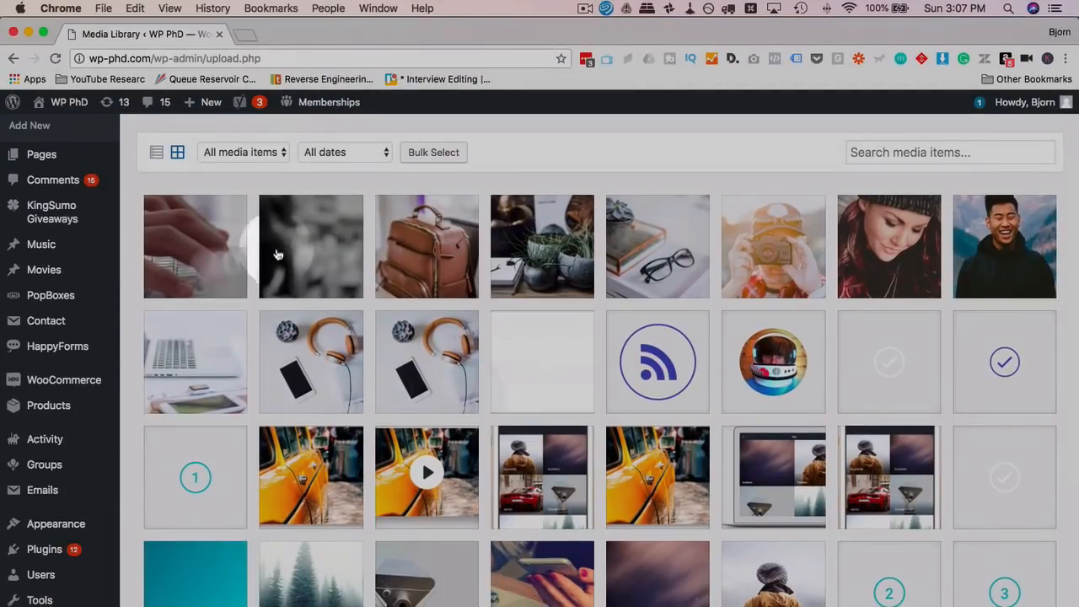
click(310, 247)
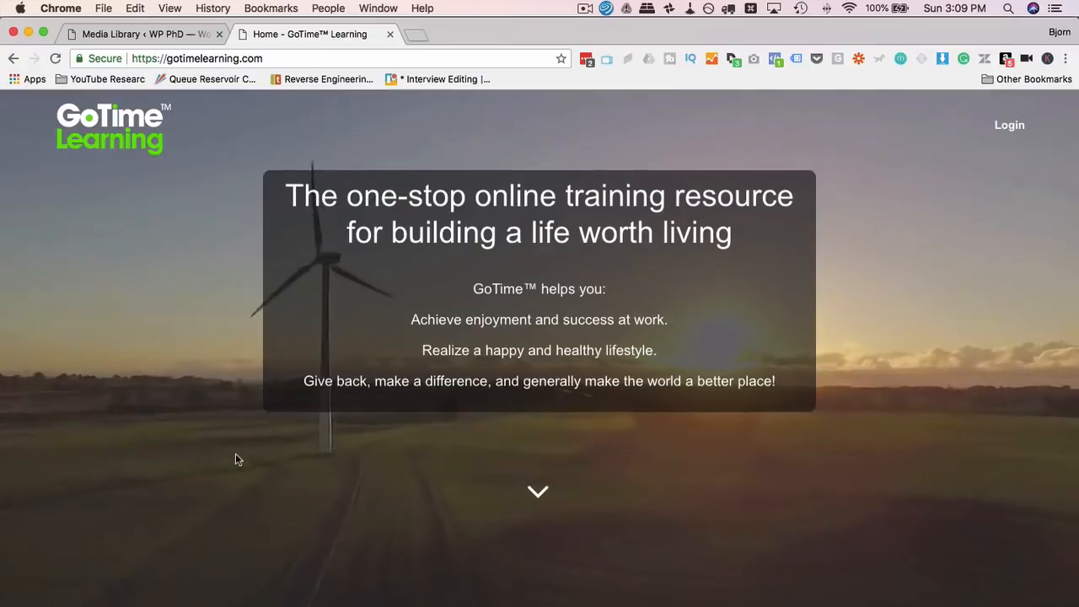
- Navigate to the GoTime Business & Tech Summit page and scroll to the speaker cards
scroll(down, 3)
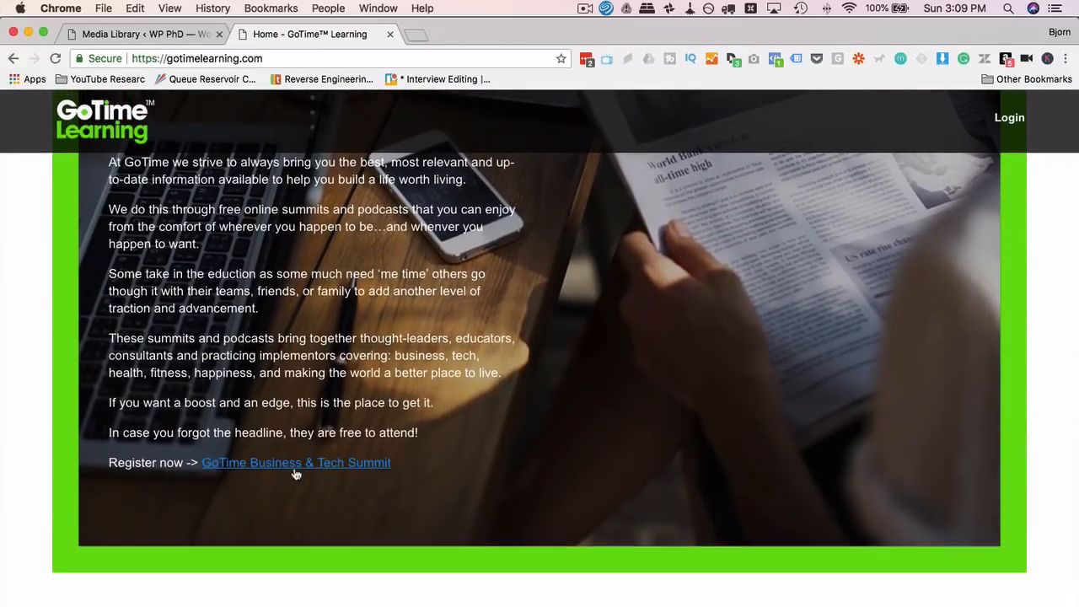
click(297, 462)
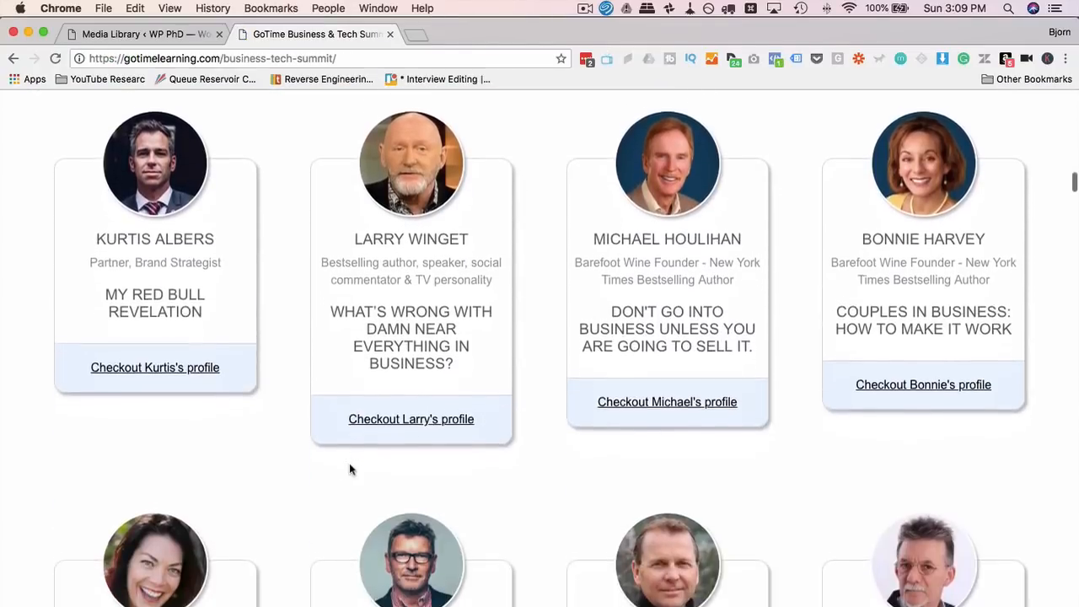
scroll(down, 3)
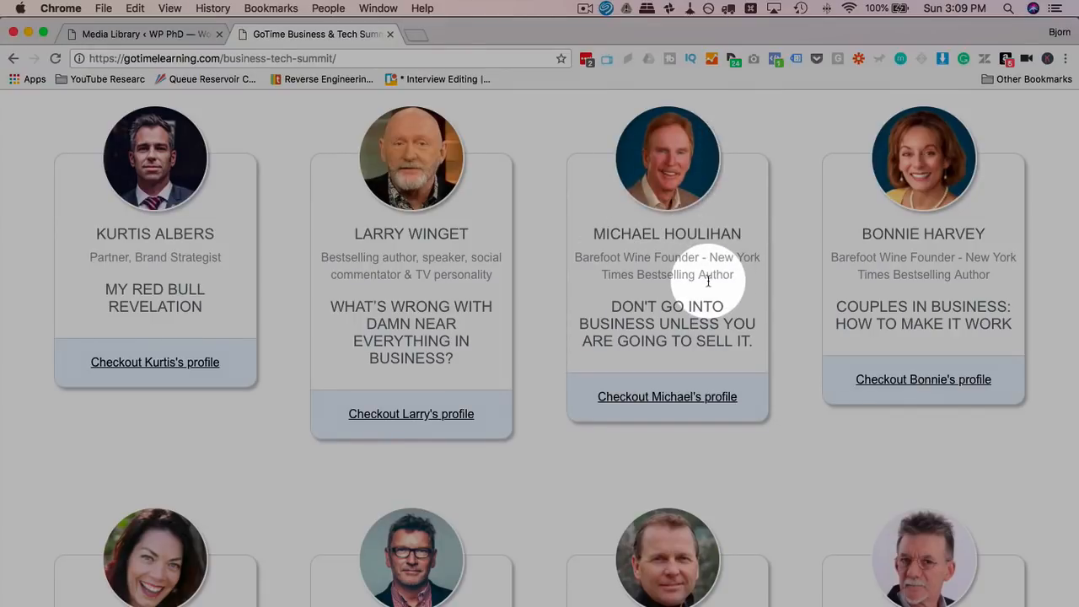
mouse_move(671, 213)
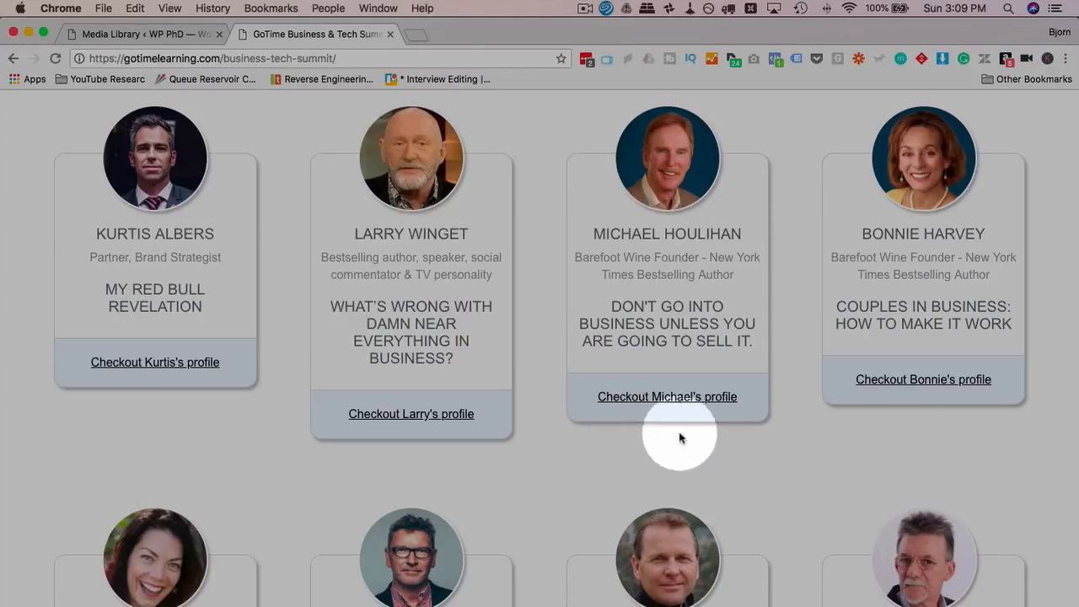
click(668, 396)
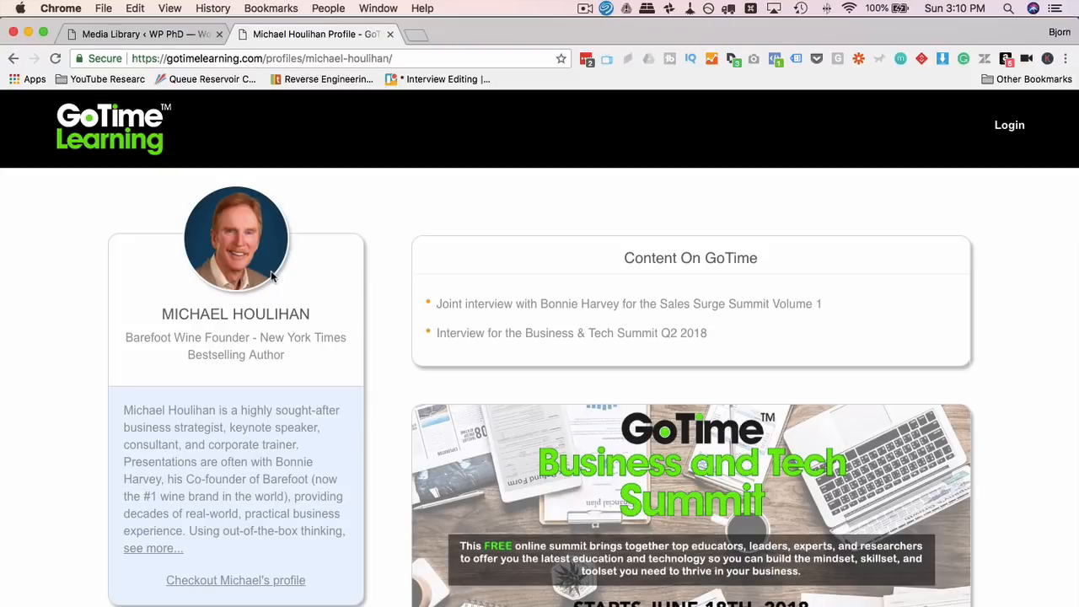
- Switch back to the WordPress Media Library tab showing the image's 'Replace media — Upload a new file' option
click(138, 33)
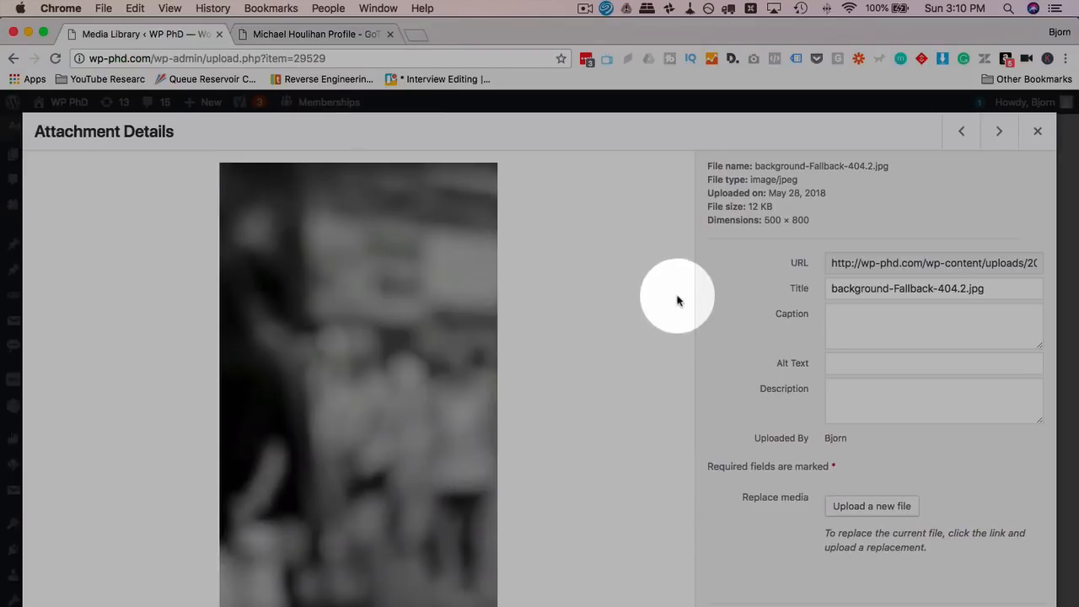
mouse_move(735, 523)
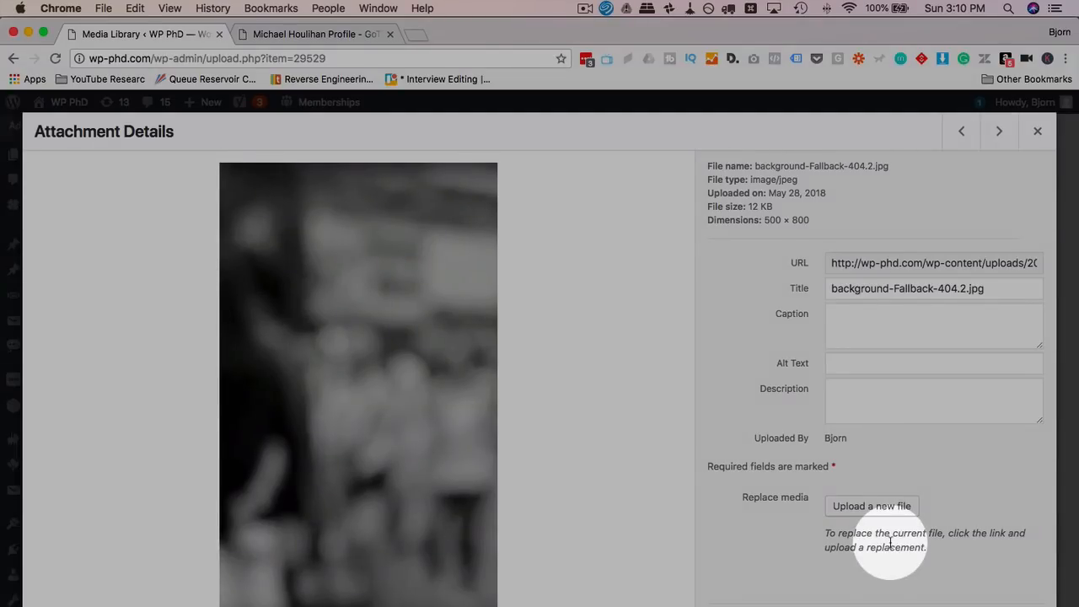
mouse_move(947, 260)
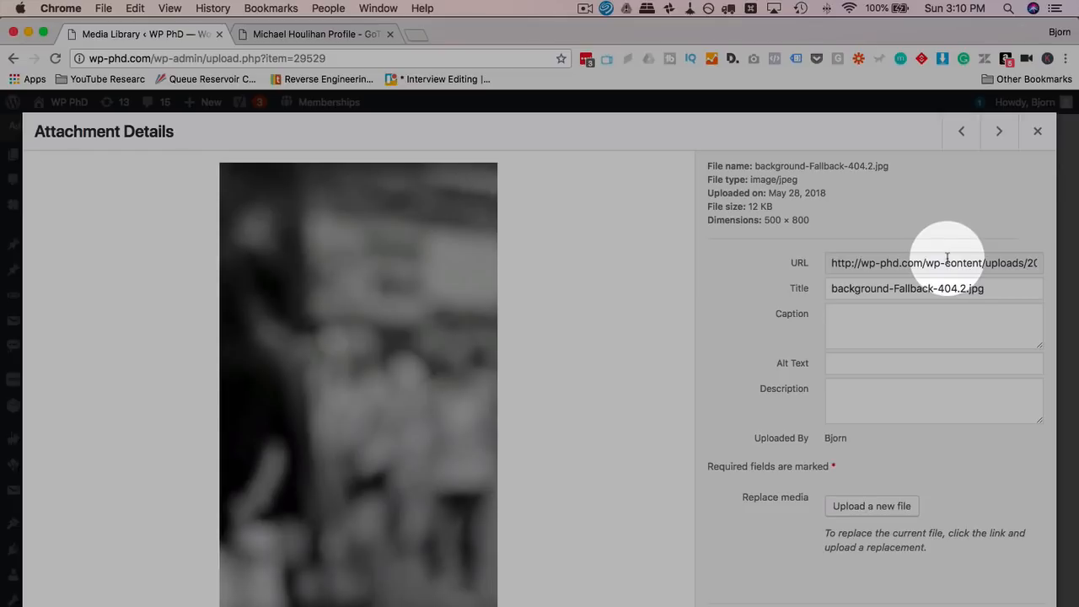
mouse_move(756, 405)
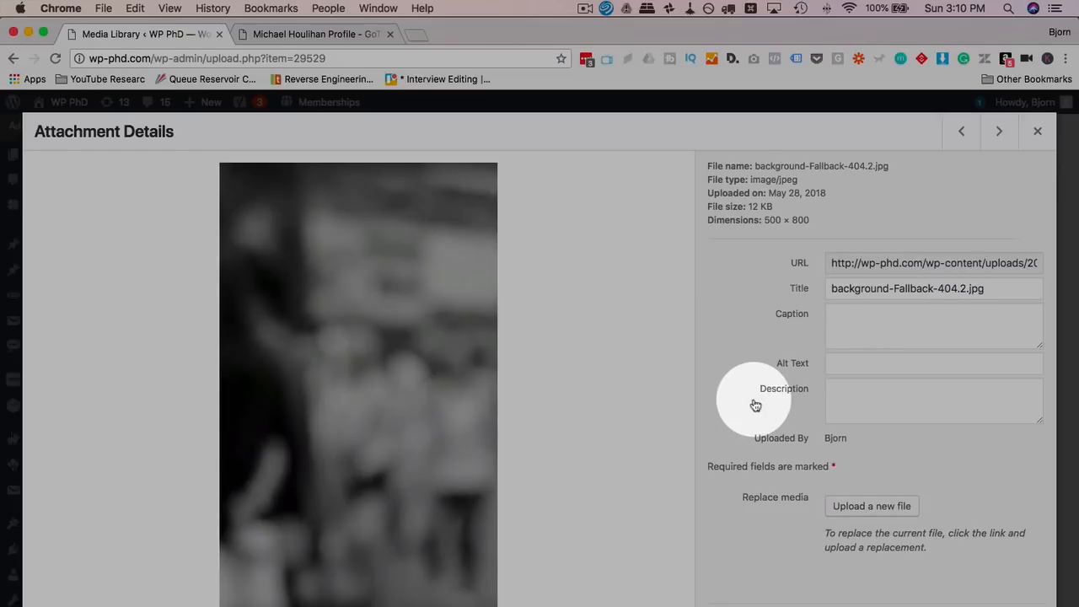